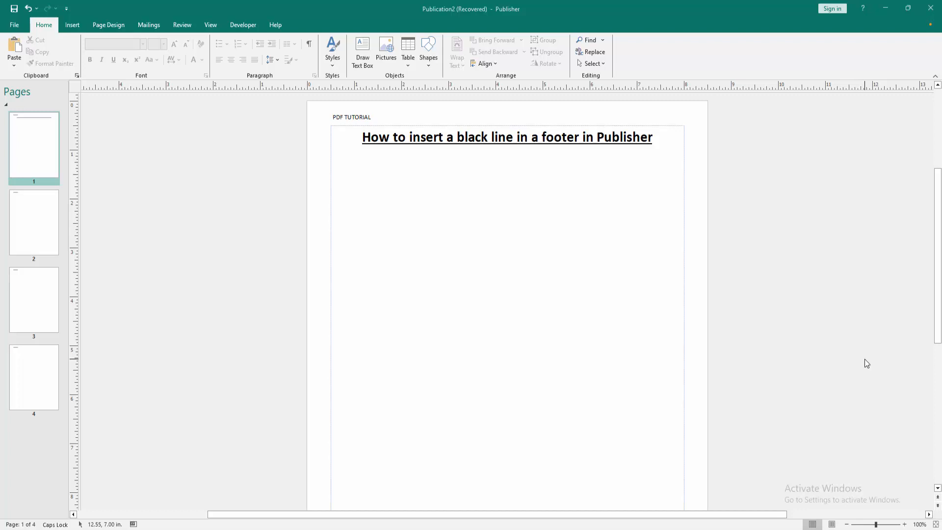
pyautogui.moveTo(550, 358)
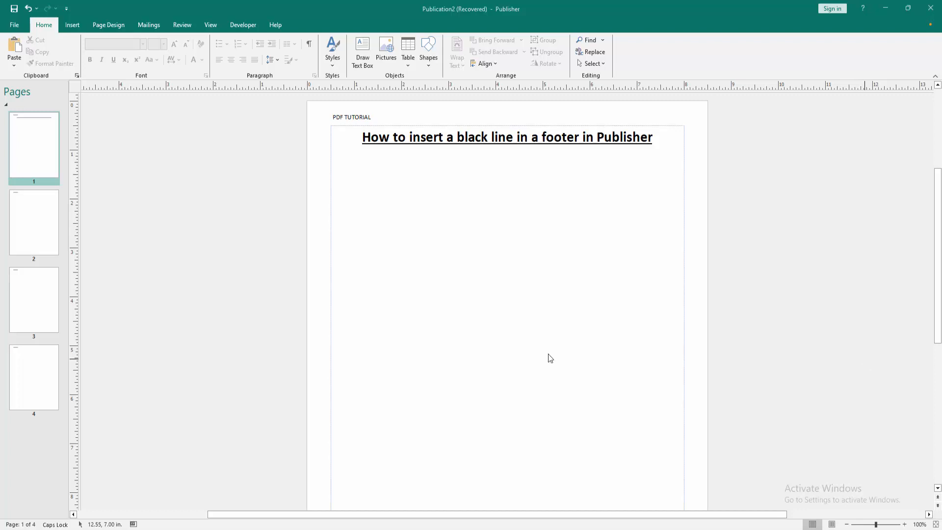
# Open the footer from the Insert ribbon so the master page footer box becomes editable.
pyautogui.click(72, 25)
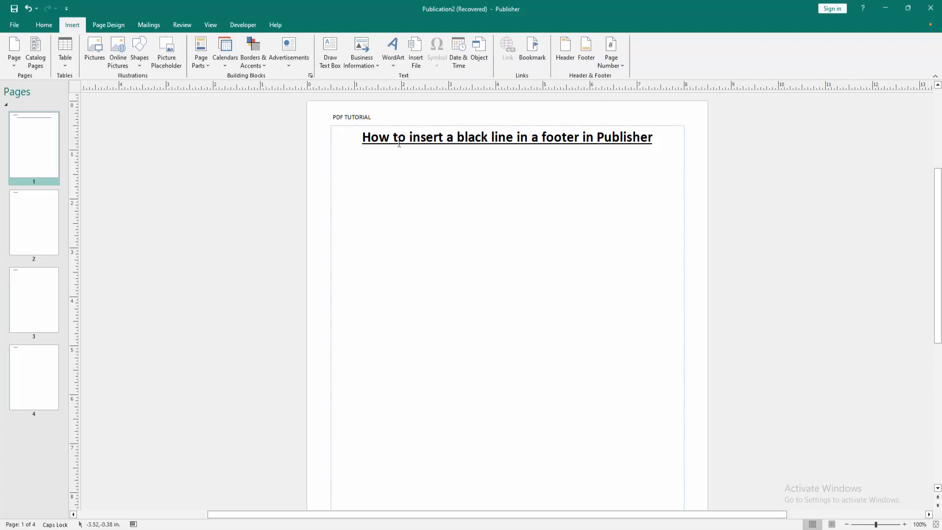
pyautogui.click(585, 51)
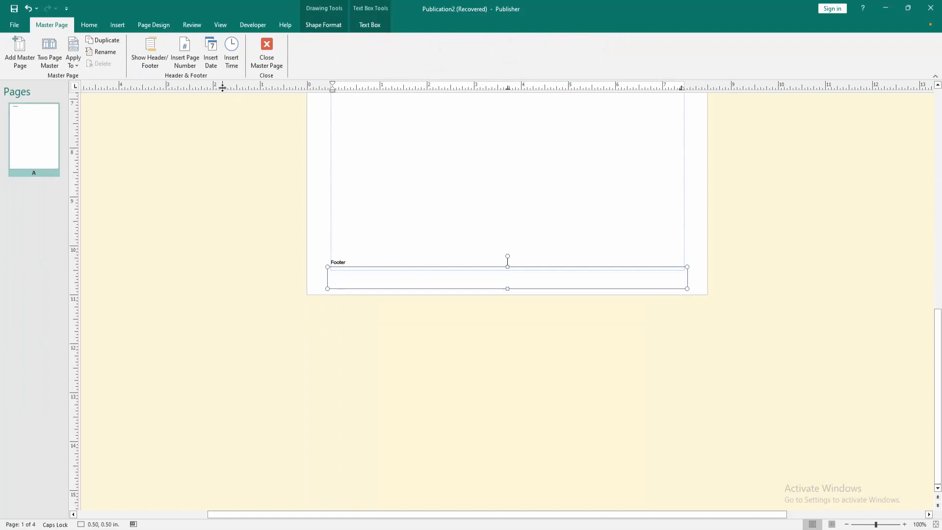
# Draw a horizontal line shape in the footer and give it a heavy black outline weight.
pyautogui.click(117, 25)
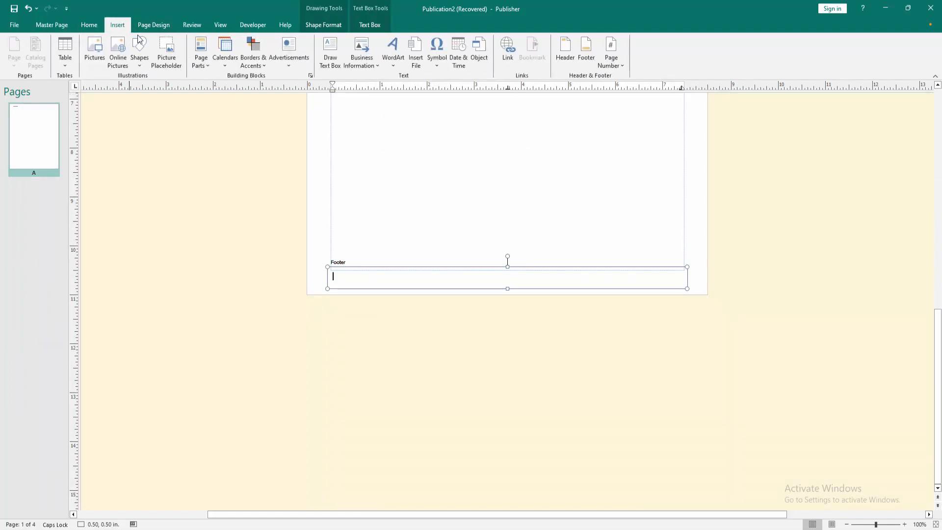
pyautogui.click(139, 51)
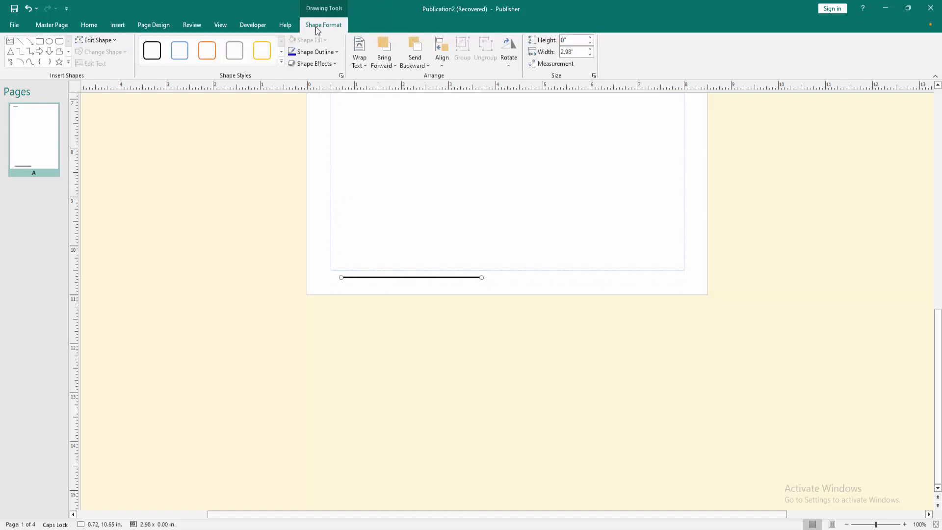
pyautogui.click(311, 52)
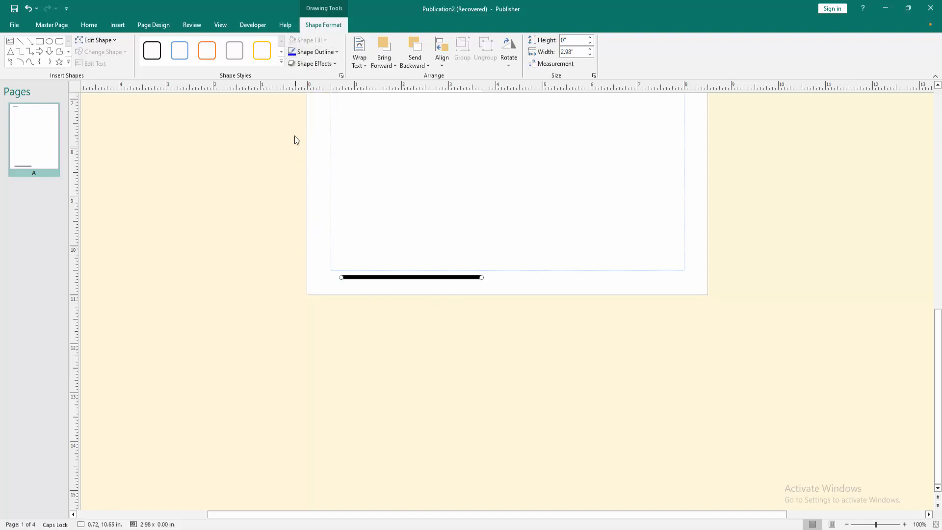
pyautogui.click(51, 25)
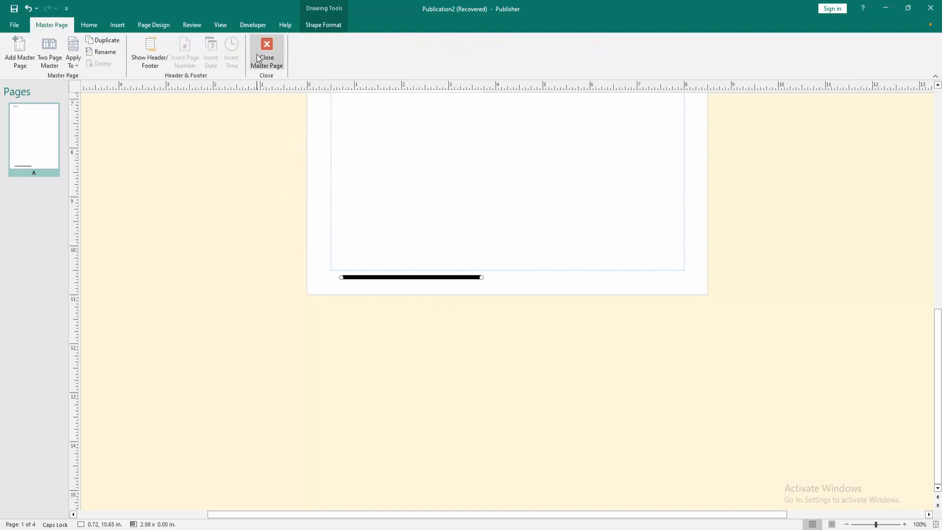
# Close the master page and scroll through the pages to confirm the footer line on all four.
pyautogui.click(266, 51)
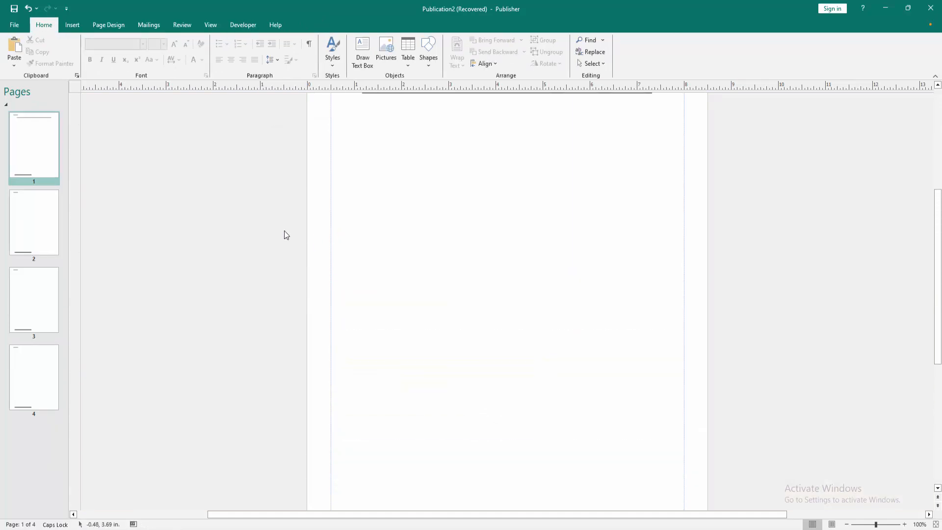
pyautogui.scroll(-3)
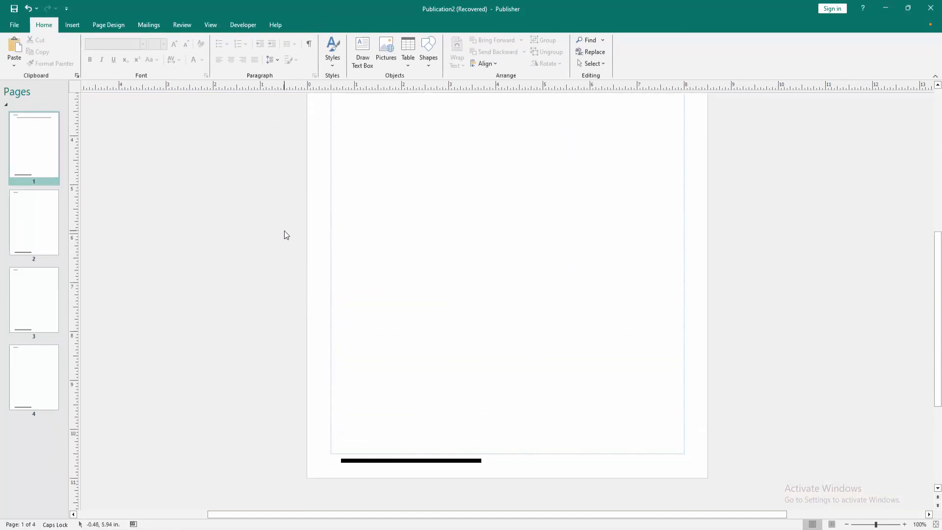
pyautogui.moveTo(278, 233)
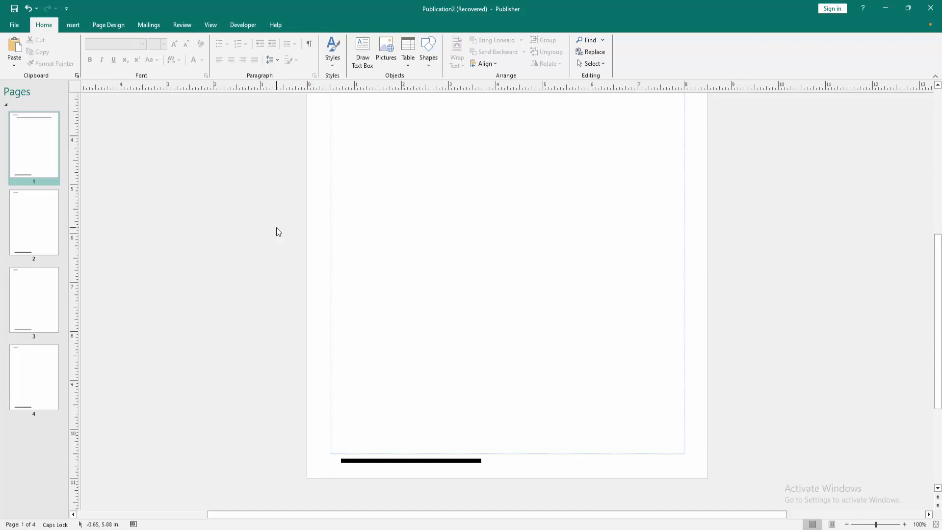
pyautogui.scroll(-3)
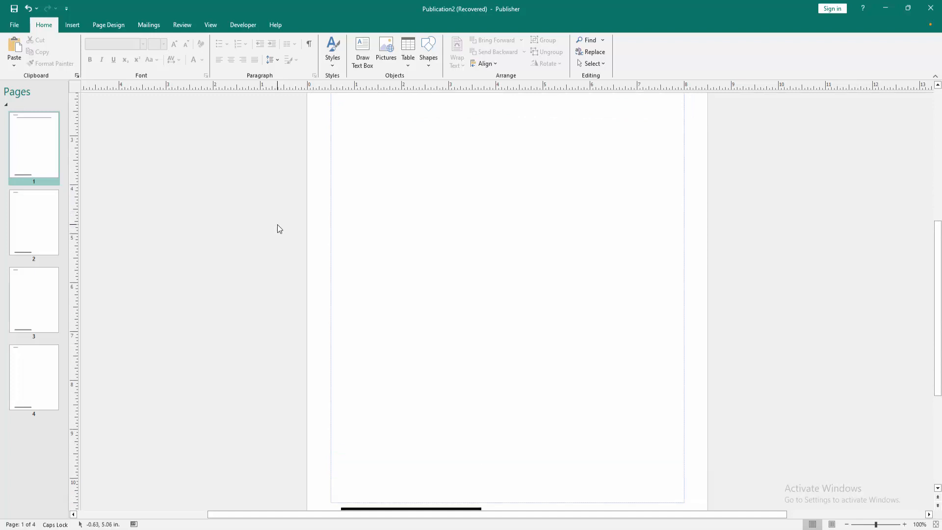
pyautogui.scroll(3)
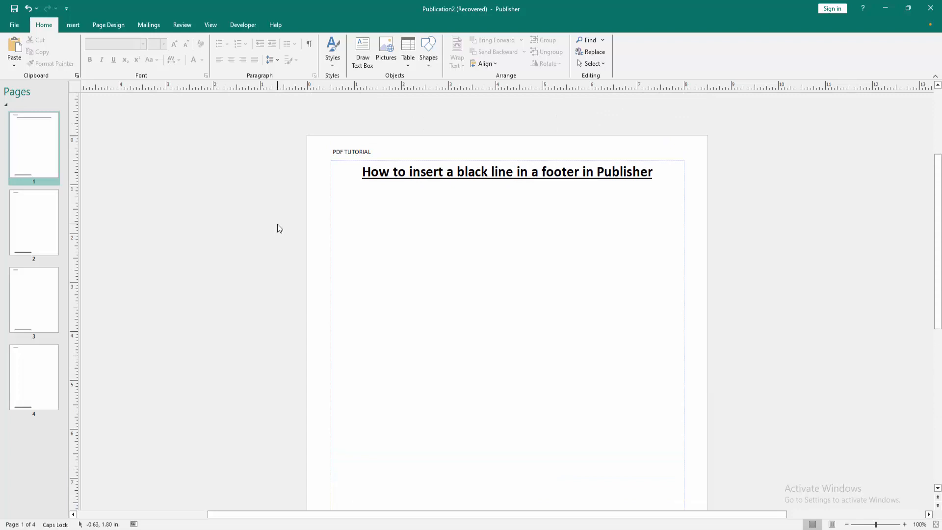